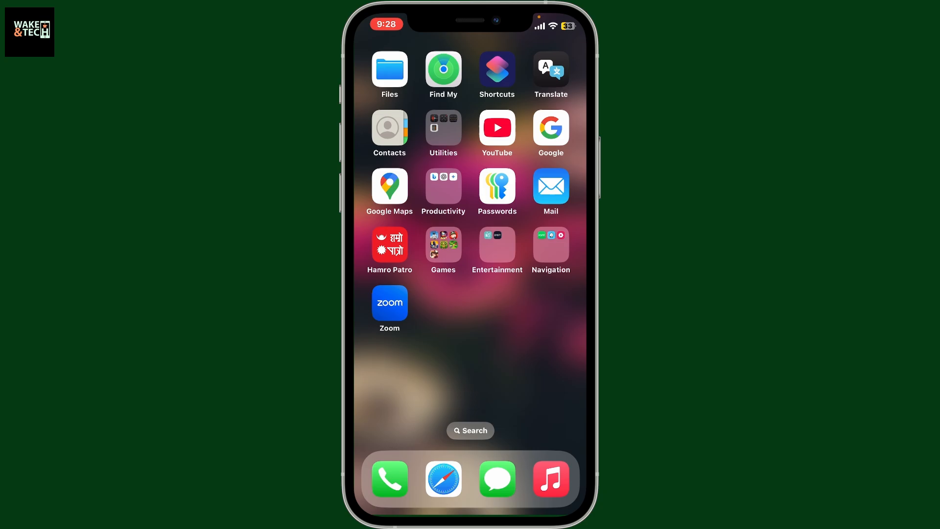
# Launch Zoom from the Home Screen and go to its More page with account options
pyautogui.click(389, 303)
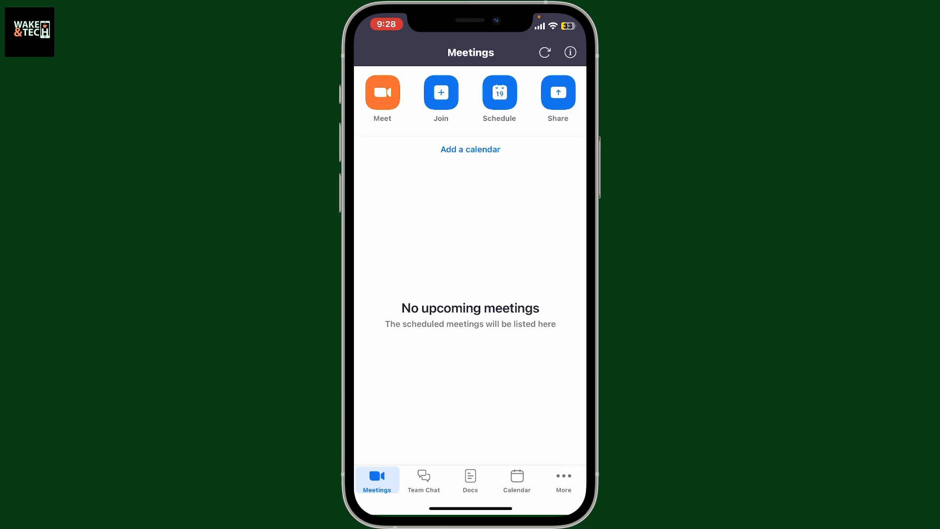
pyautogui.click(562, 480)
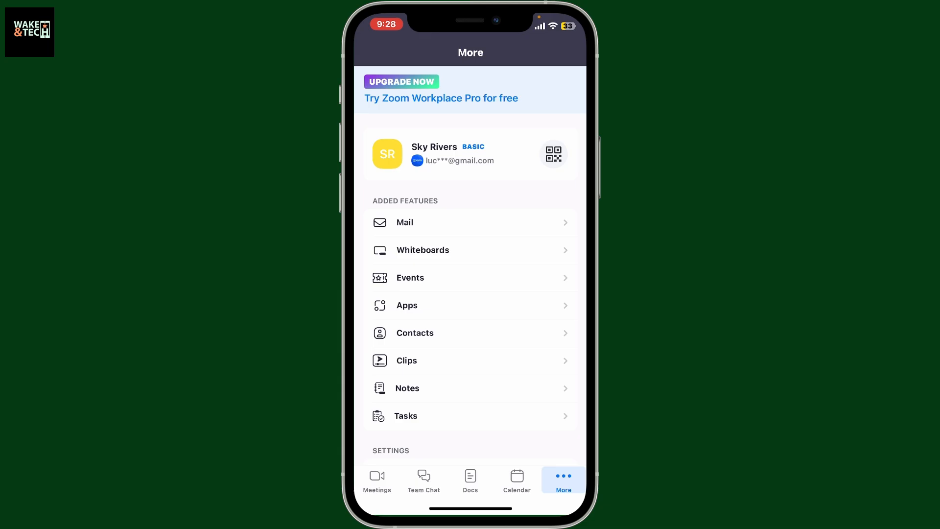
# Open the Zoom Workplace Pro offer and choose the Monthly $14.99/month plan
pyautogui.click(441, 90)
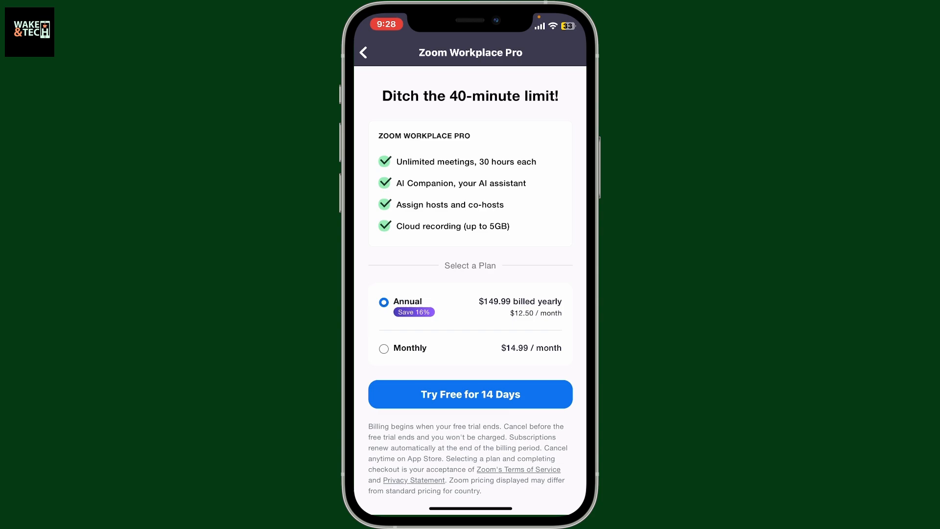
pyautogui.click(384, 348)
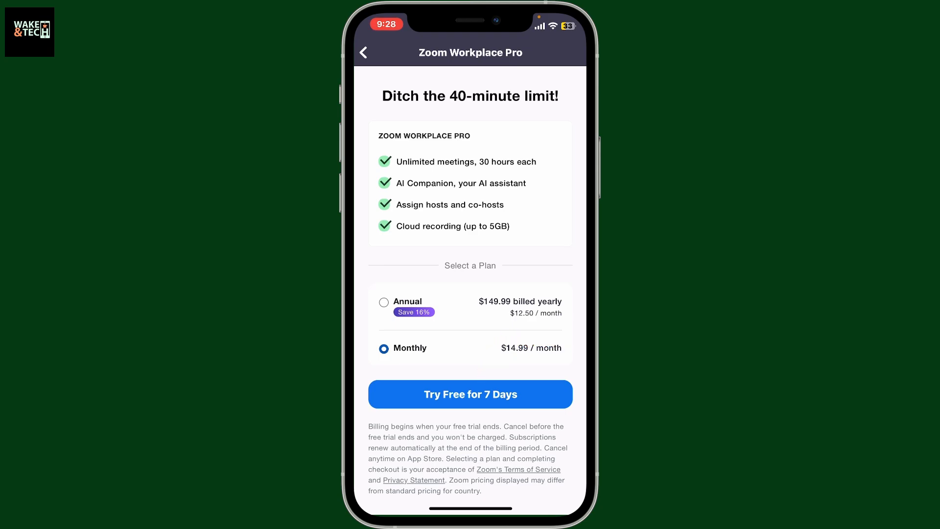
# Start the 7-day free trial and confirm the App Store monthly Pro subscription
pyautogui.click(470, 394)
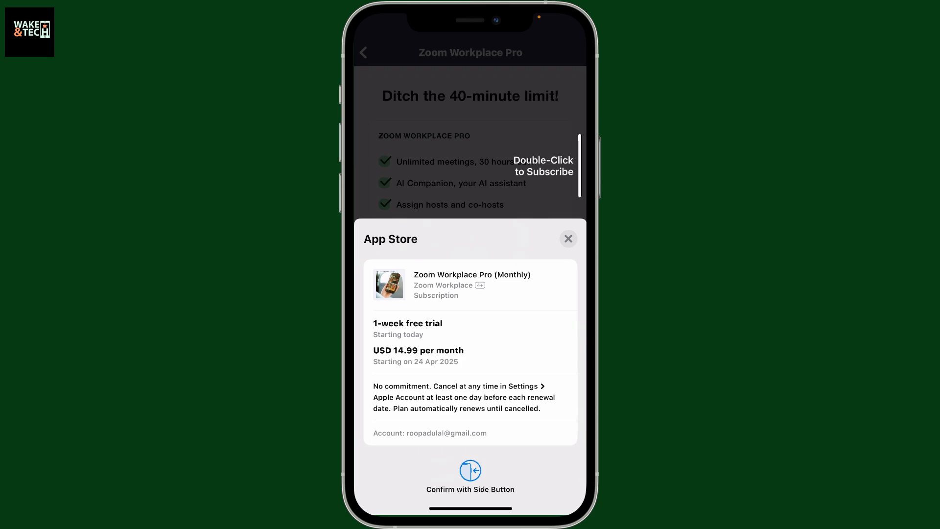
pyautogui.click(568, 239)
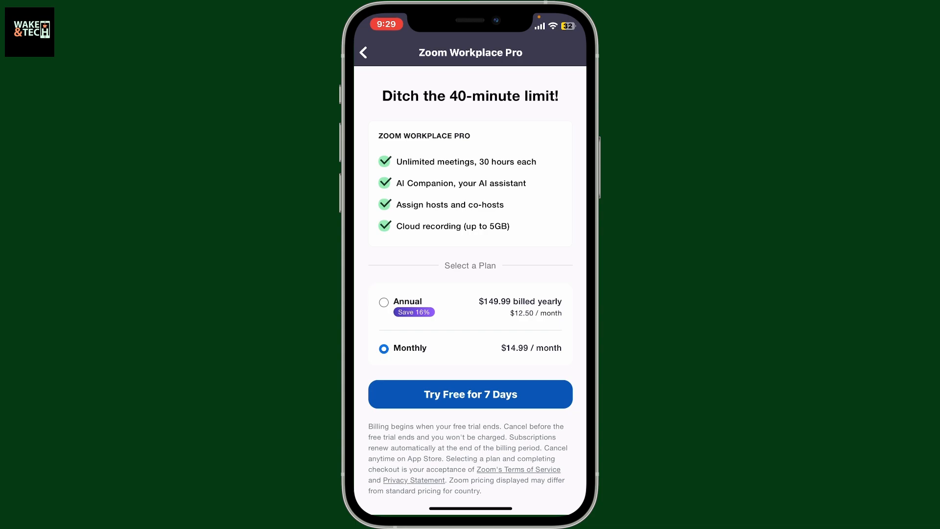
# Leave the Pro upgrade page and return to the Meetings home
pyautogui.click(364, 52)
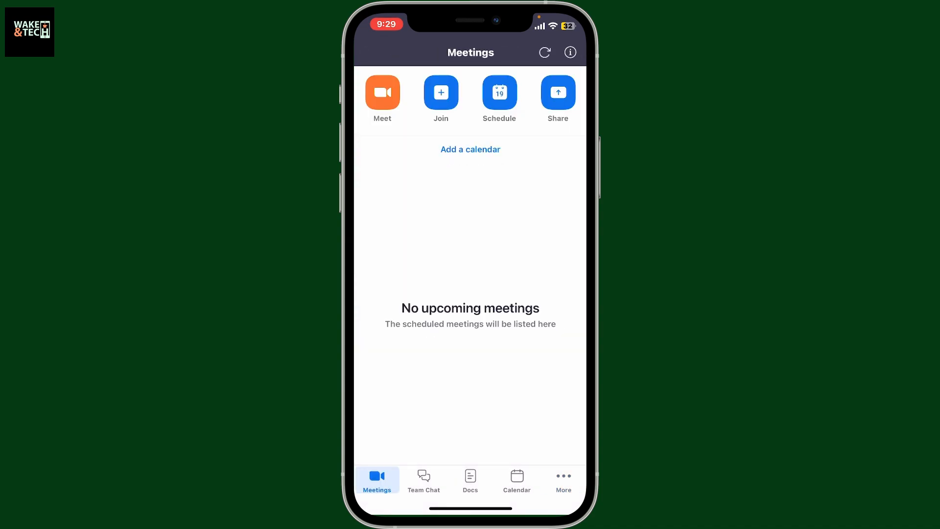